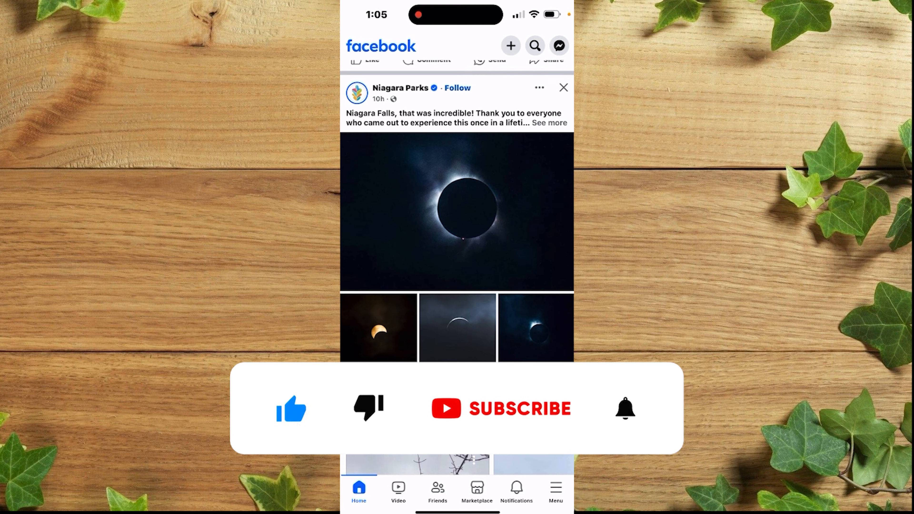
Step: Reach Accounts Center through the Facebook menu's Settings & privacy section
left_click(500, 408)
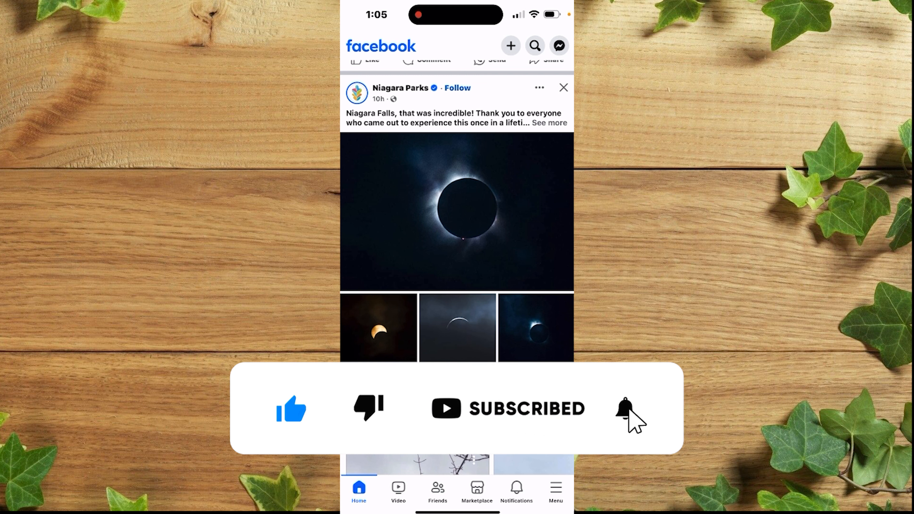
left_click(625, 408)
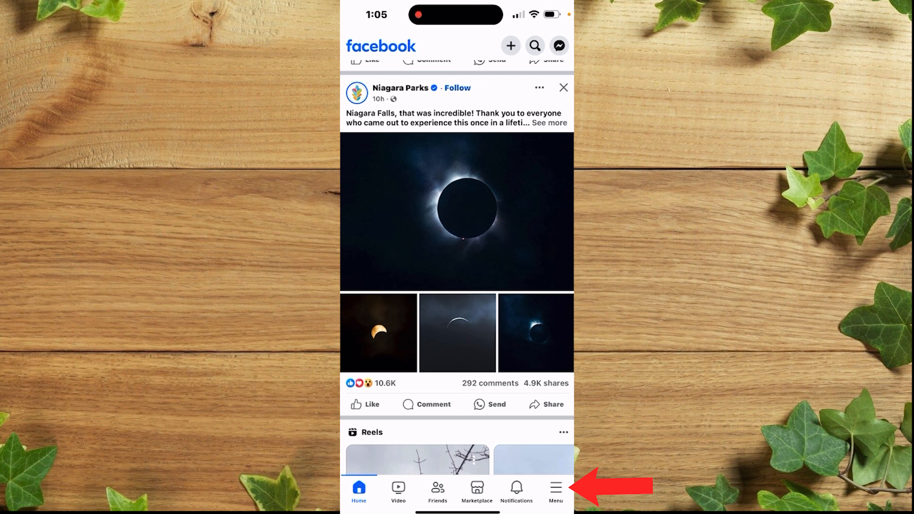
left_click(554, 491)
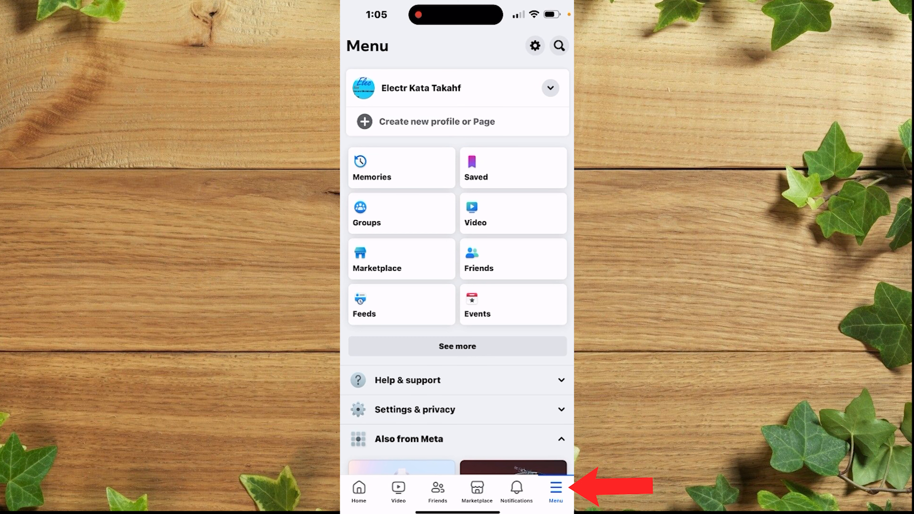
scroll("down", 3)
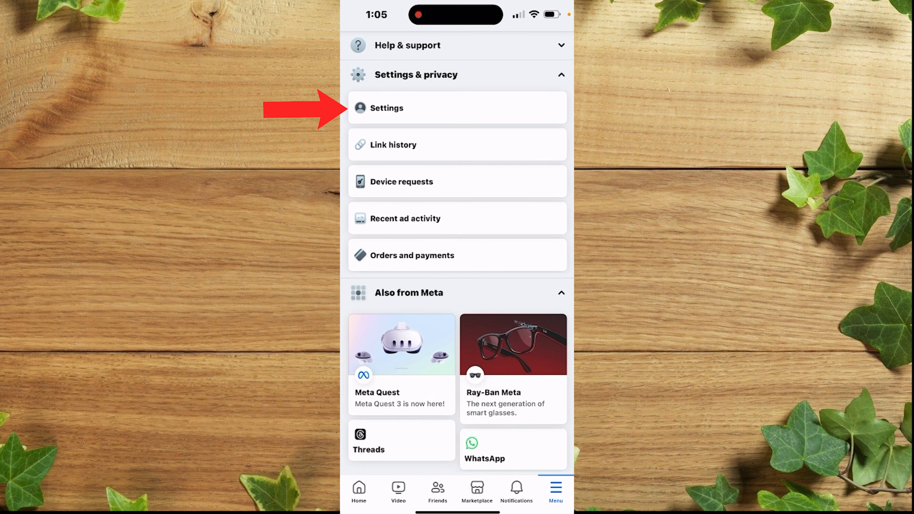
left_click(387, 108)
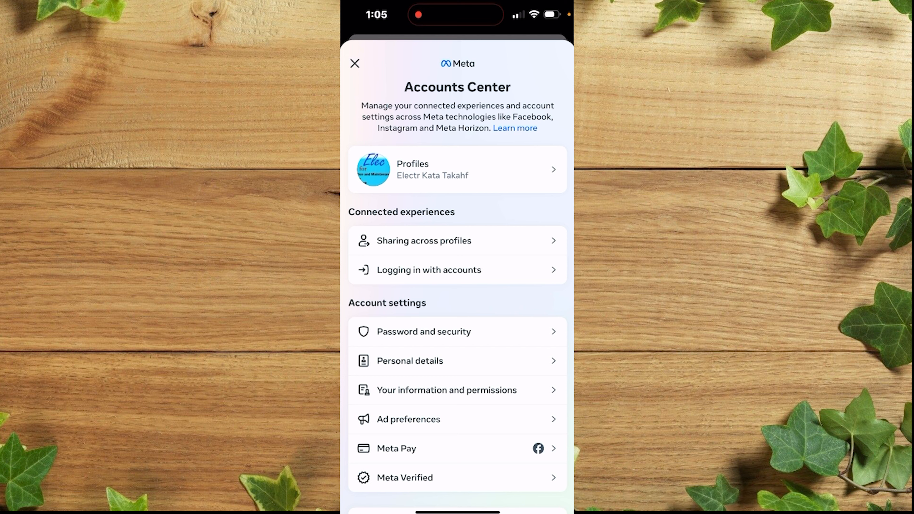
Step: Go through Personal details to Deactivation or deletion and choose Deactivate account
left_click(410, 360)
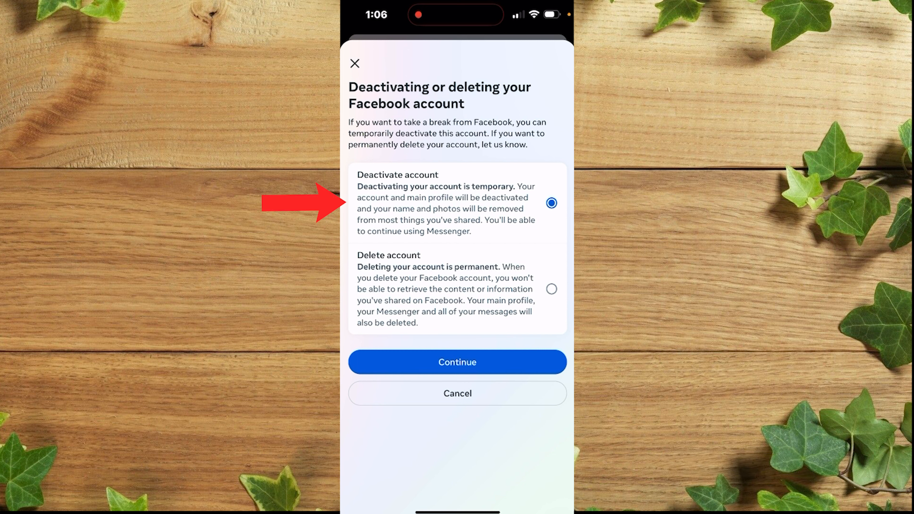
Step: Re-enter the account password and continue to the deactivation reasons list
left_click(457, 362)
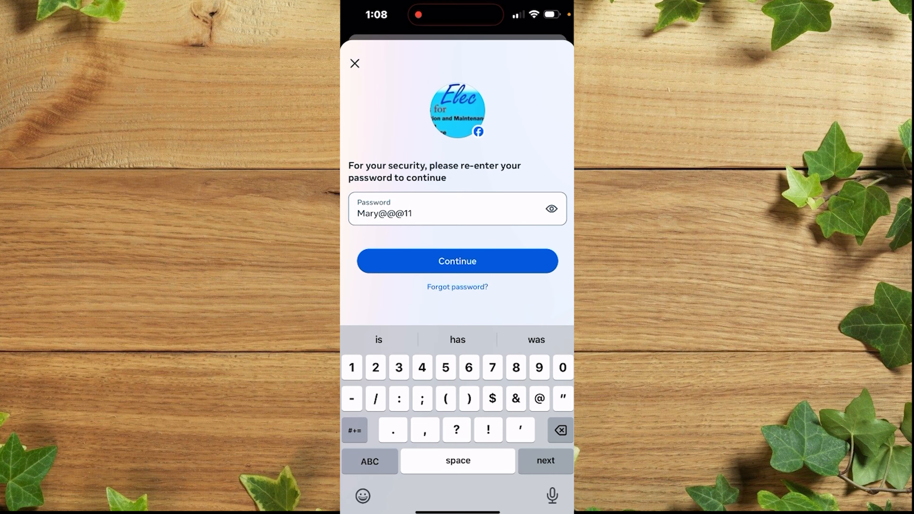
left_click(457, 260)
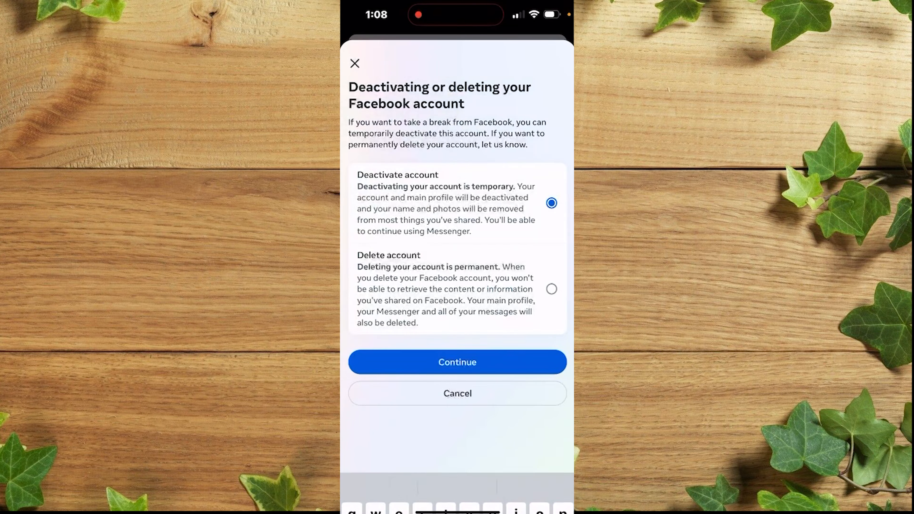
left_click(456, 362)
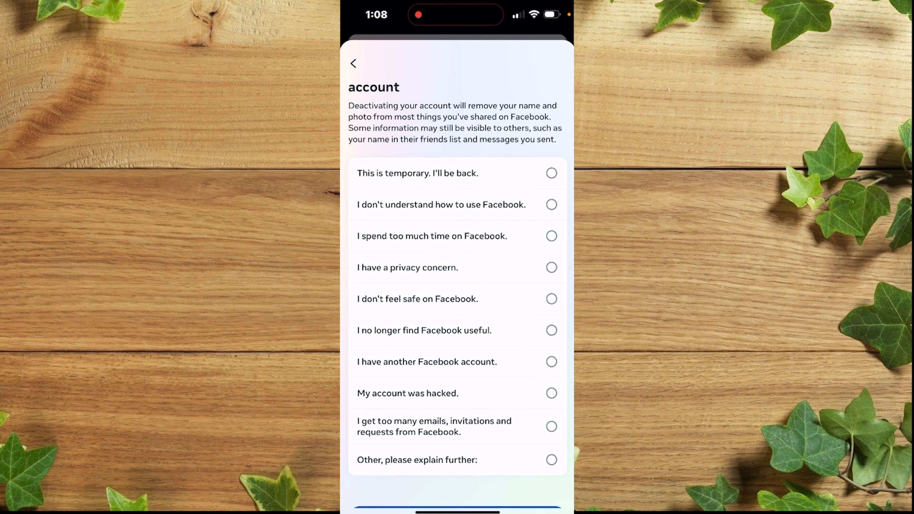
Step: Choose 'Other, please explain further' and enter 'No reason' as the explanation
scroll("up", 3)
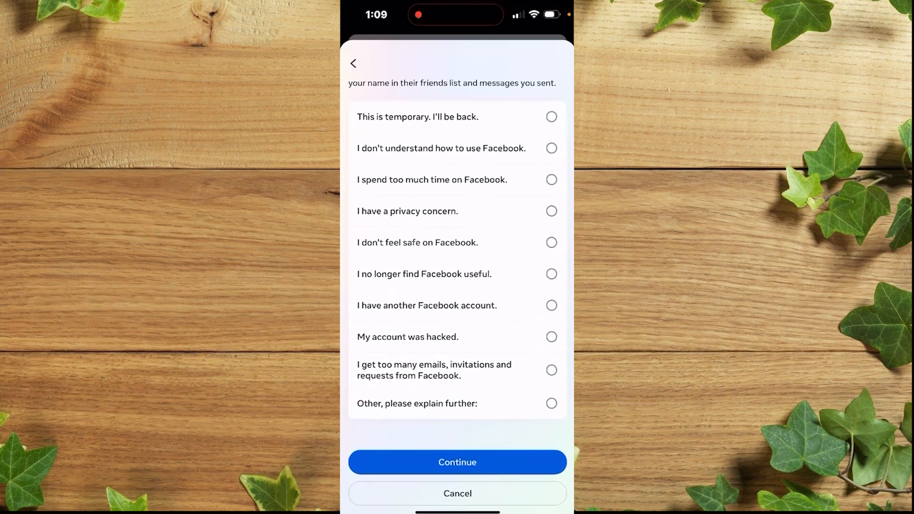
left_click(416, 403)
type("N")
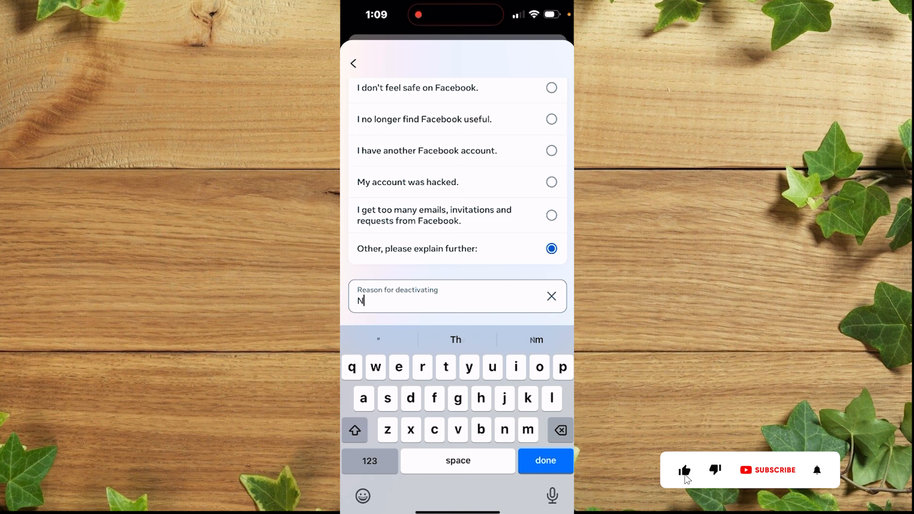
type("o reason")
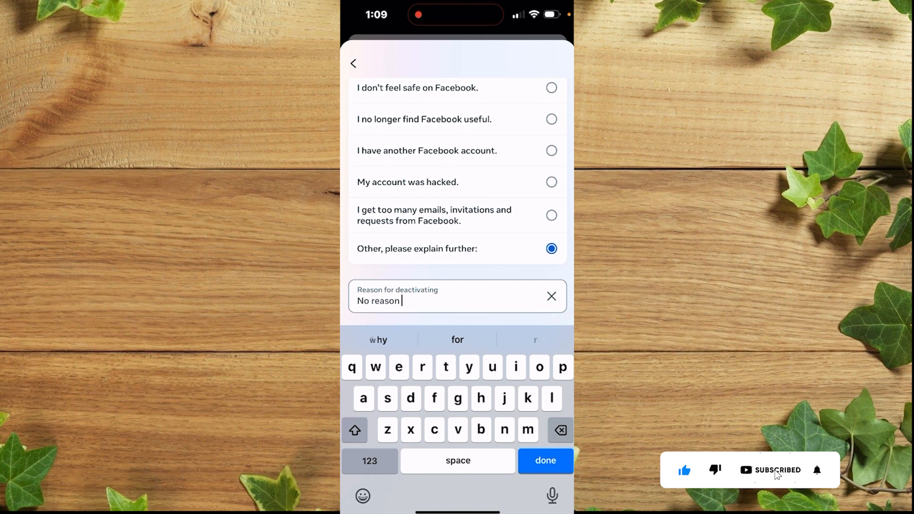
scroll("down", 3)
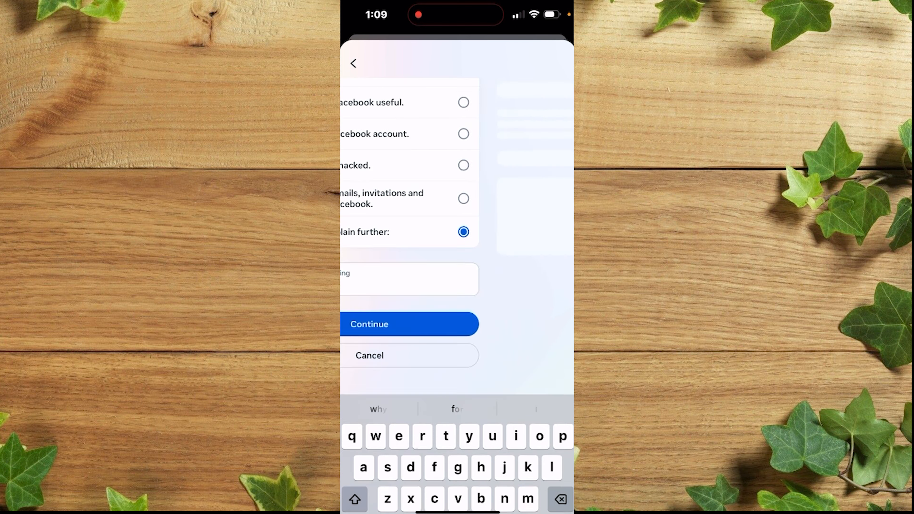
Step: Submit the reason and confirm with Deactivate my account
left_click(409, 324)
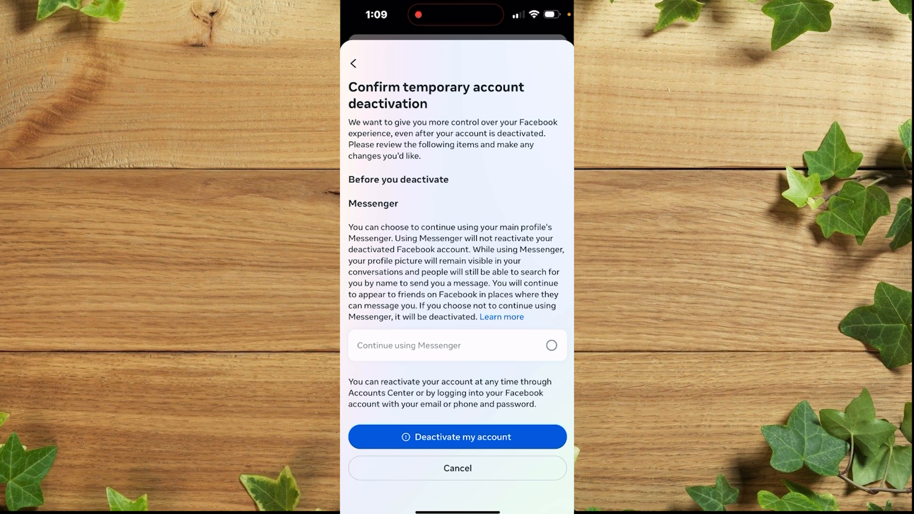
left_click(457, 436)
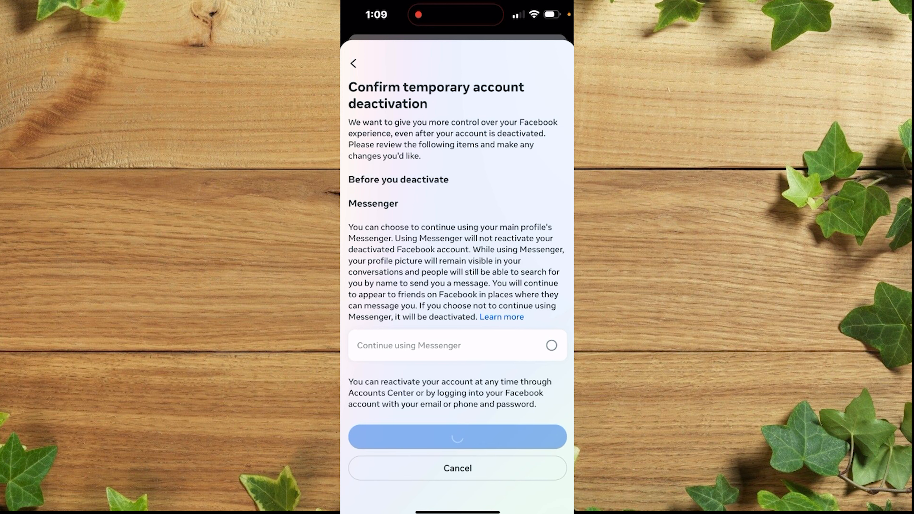